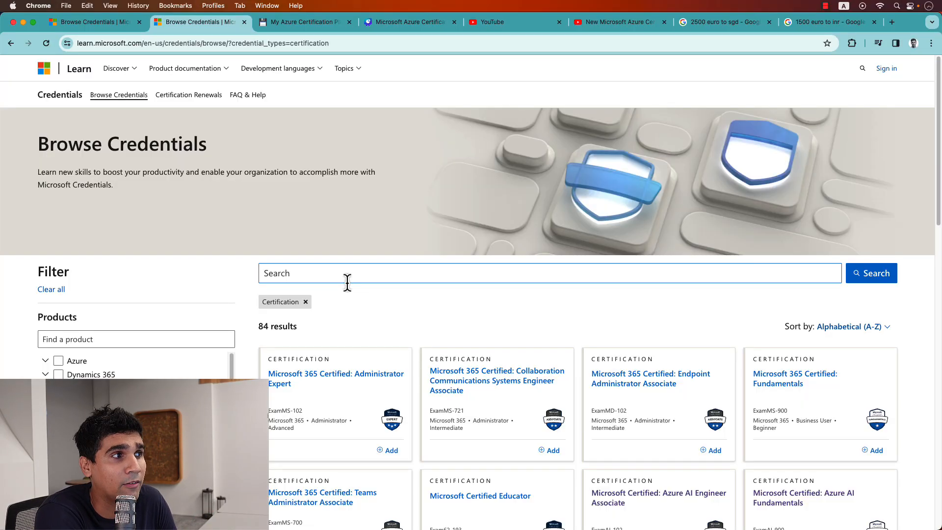
- Scroll through the certifications list while filtering to Data Analyst, Data Engineer and Data Scientist roles
scroll(down, 3)
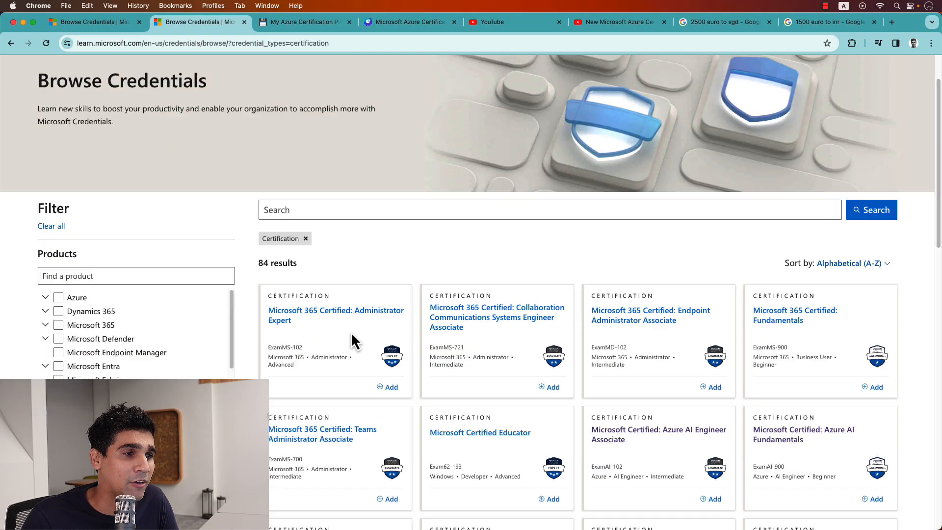
scroll(down, 3)
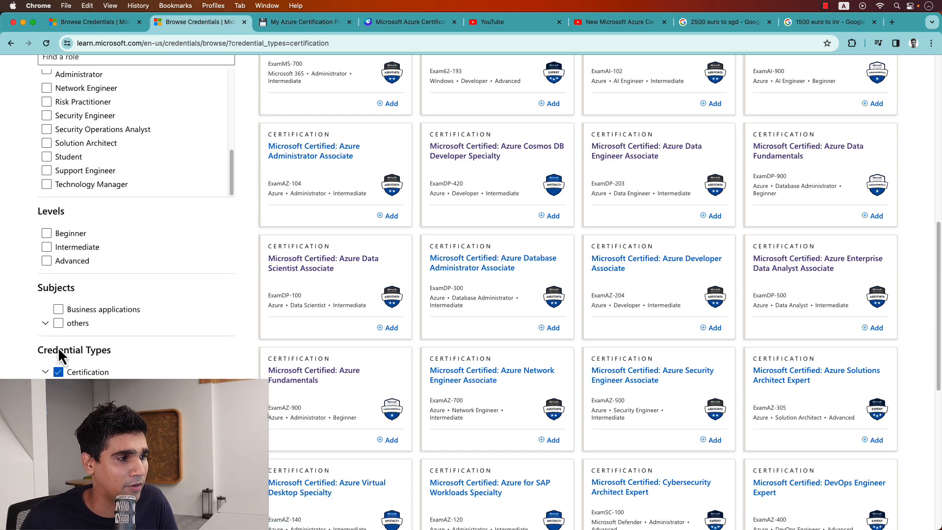
scroll(up, 3)
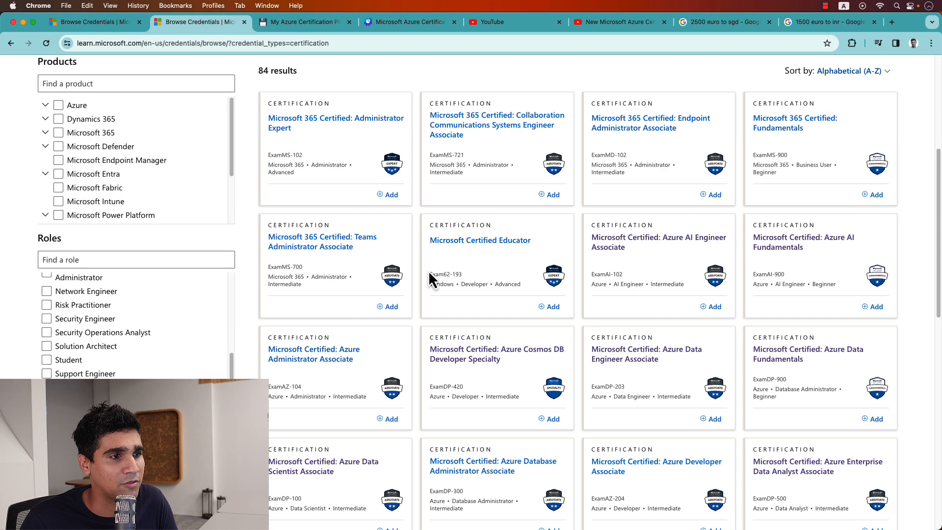
mouse_move(551, 306)
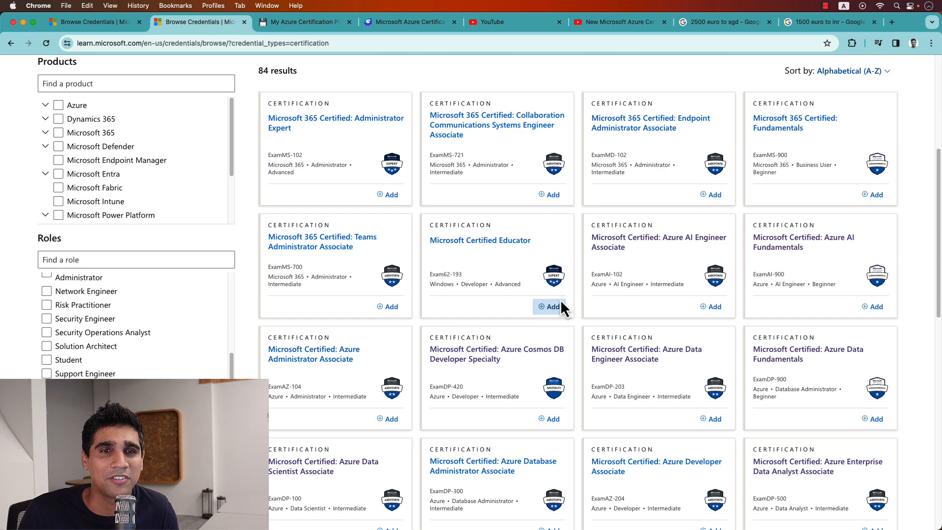
scroll(down, 3)
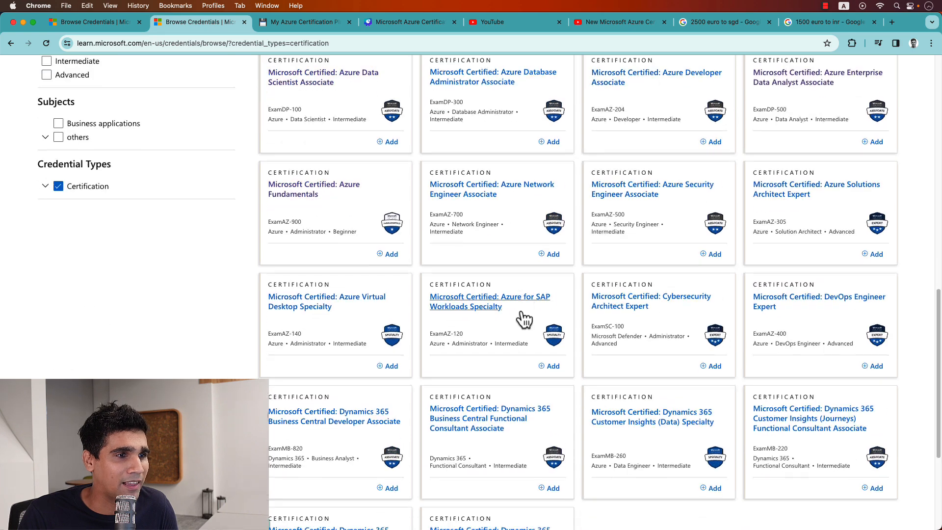
scroll(down, 3)
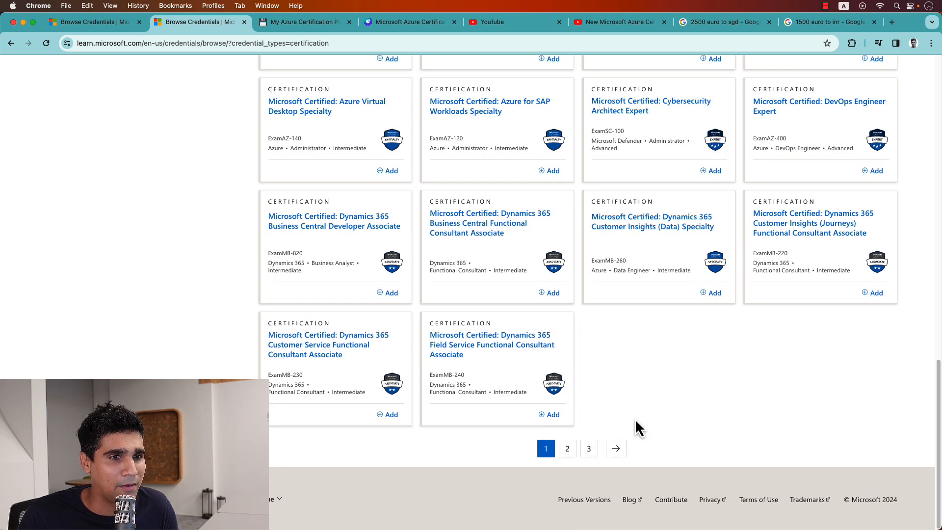
scroll(up, 3)
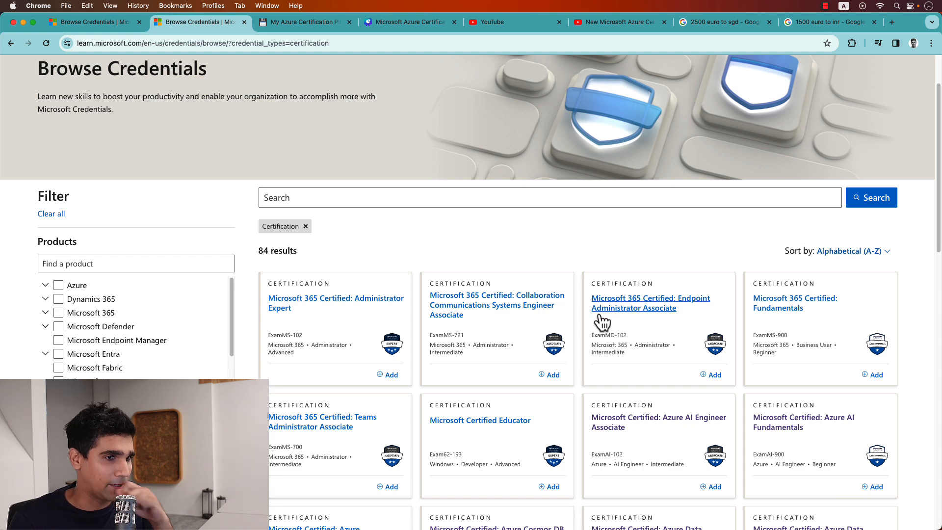
mouse_move(476, 324)
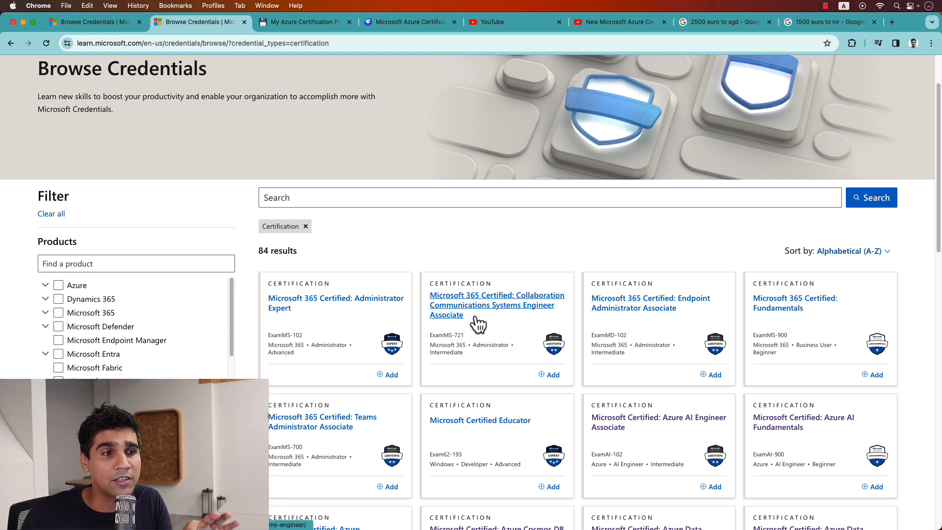
mouse_move(414, 270)
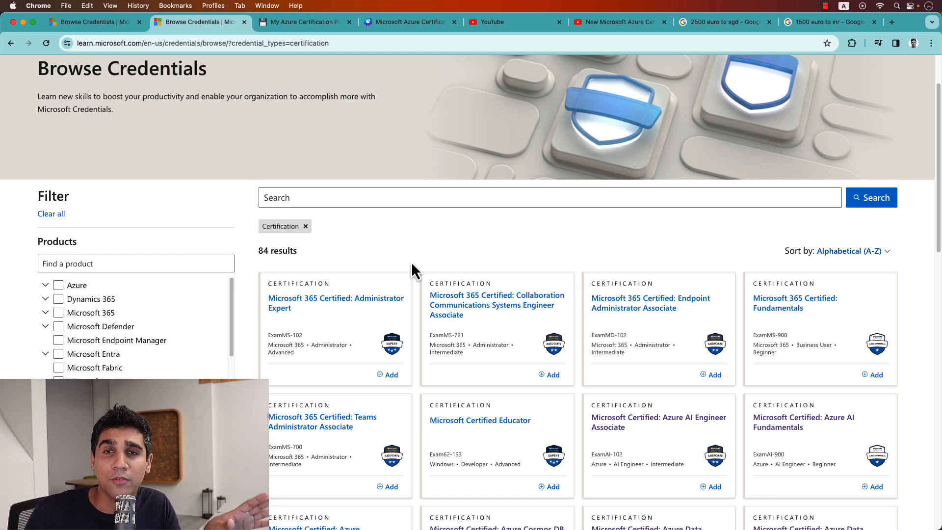
mouse_move(433, 253)
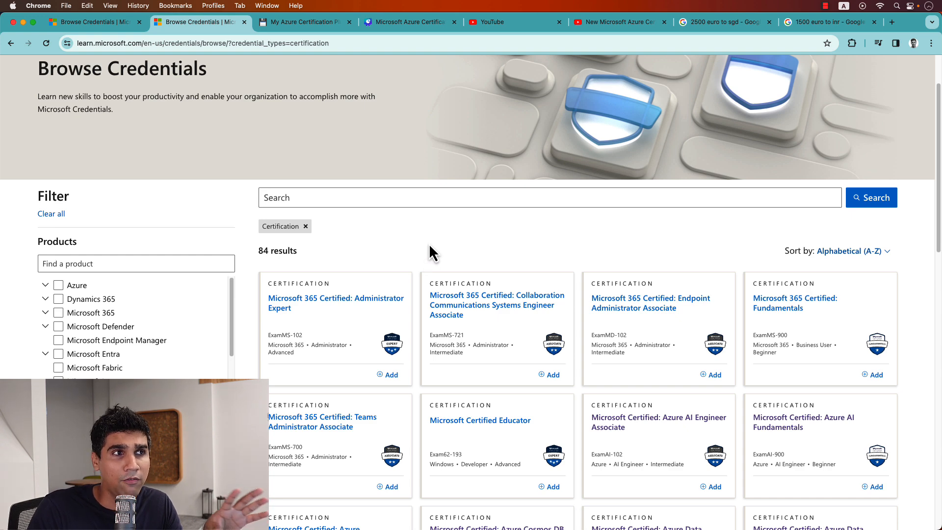
mouse_move(427, 283)
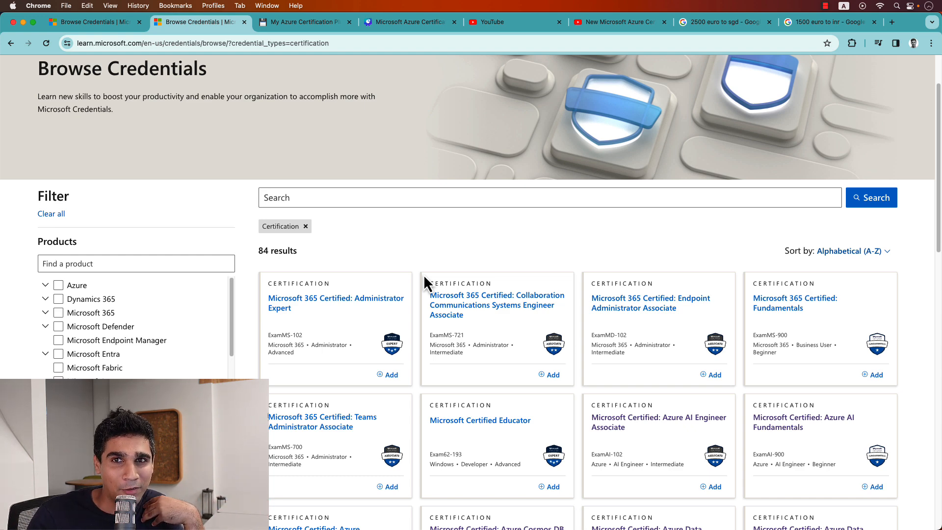
mouse_move(472, 333)
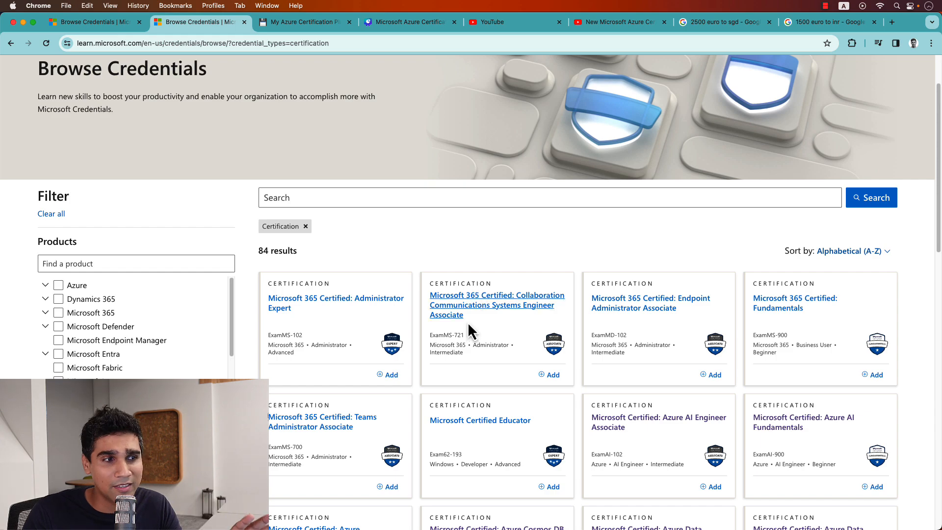
scroll(down, 3)
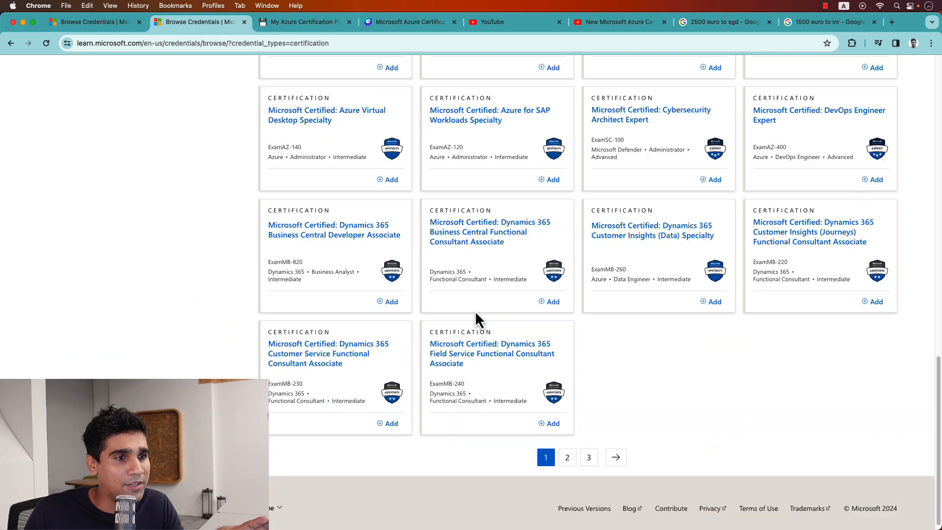
scroll(up, 3)
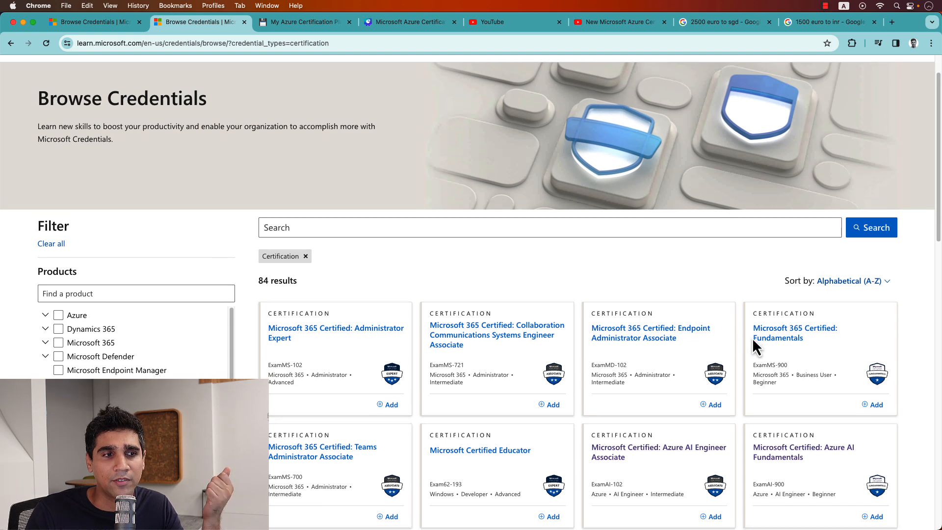
scroll(down, 3)
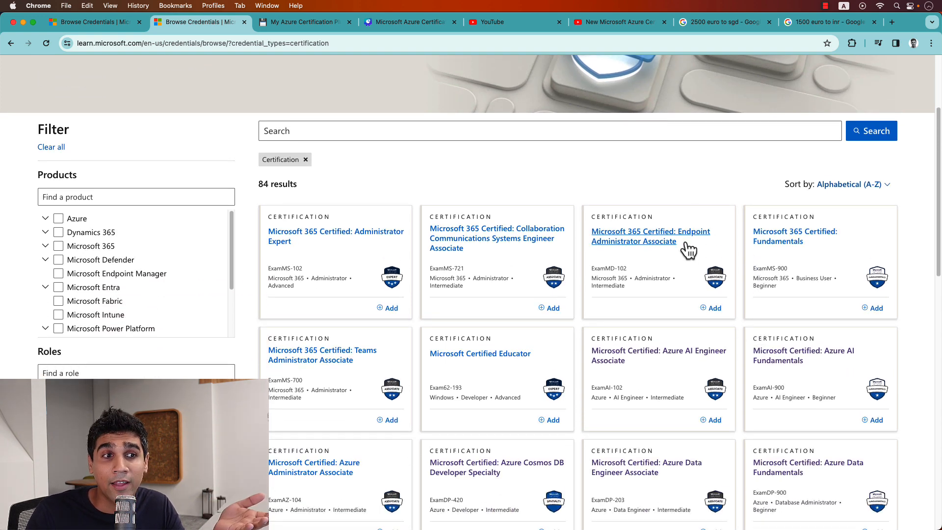
mouse_move(805, 252)
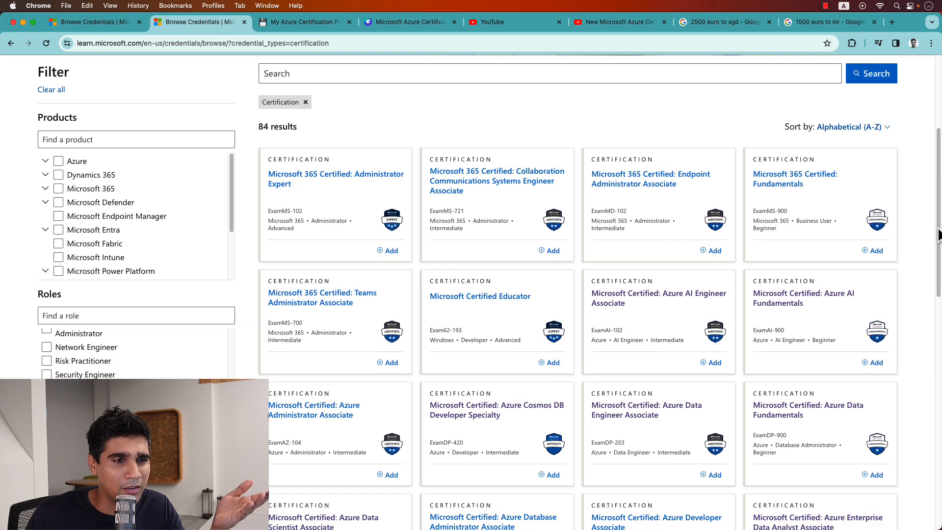
mouse_move(495, 351)
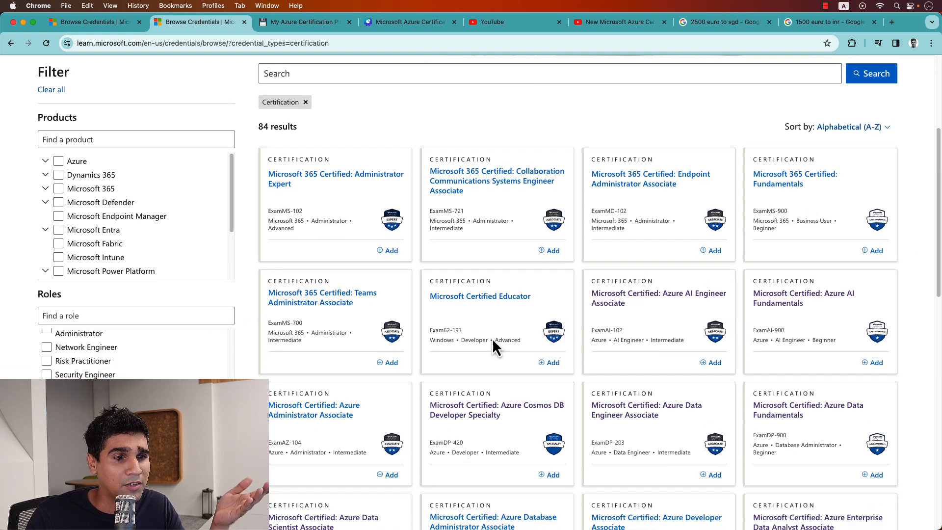
scroll(down, 3)
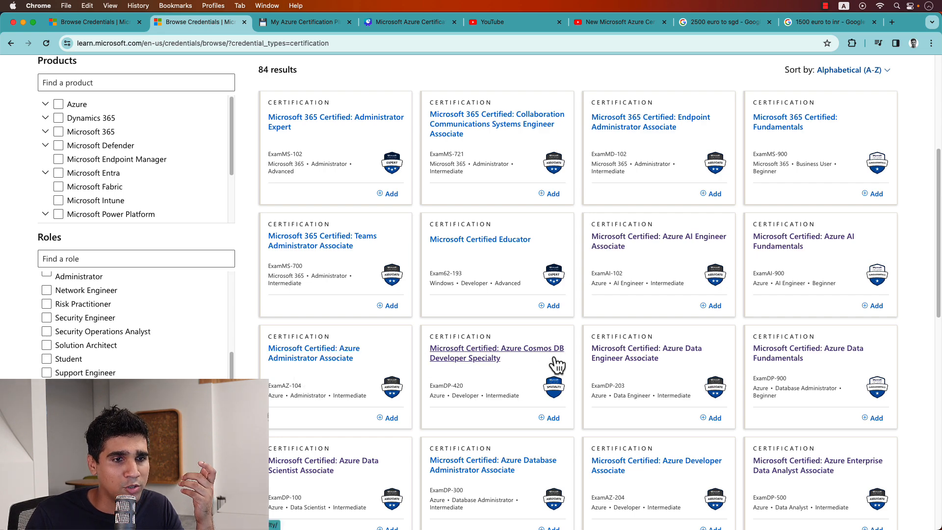
mouse_move(820, 342)
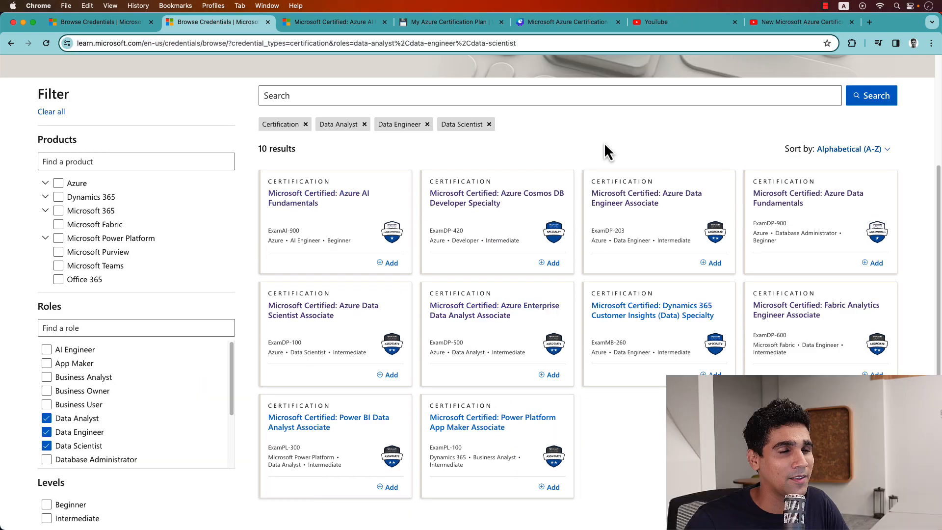
mouse_move(817, 310)
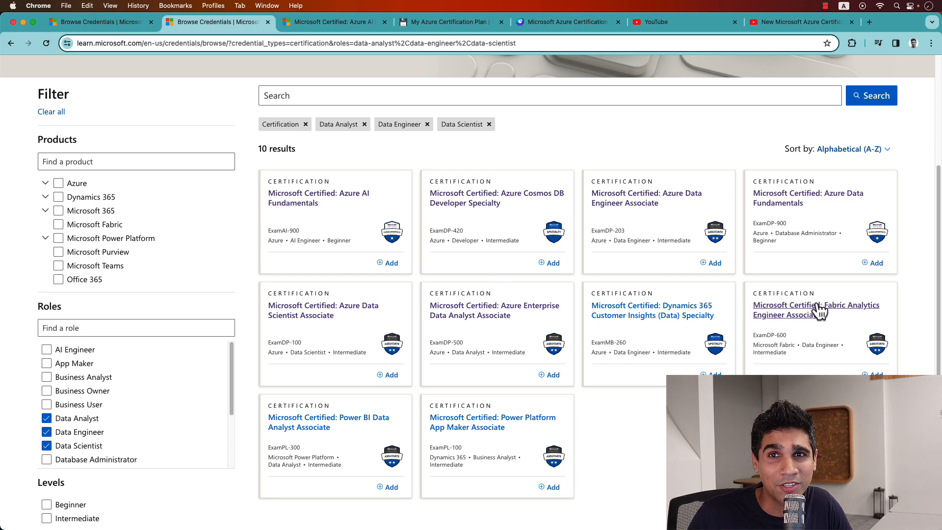
mouse_move(789, 362)
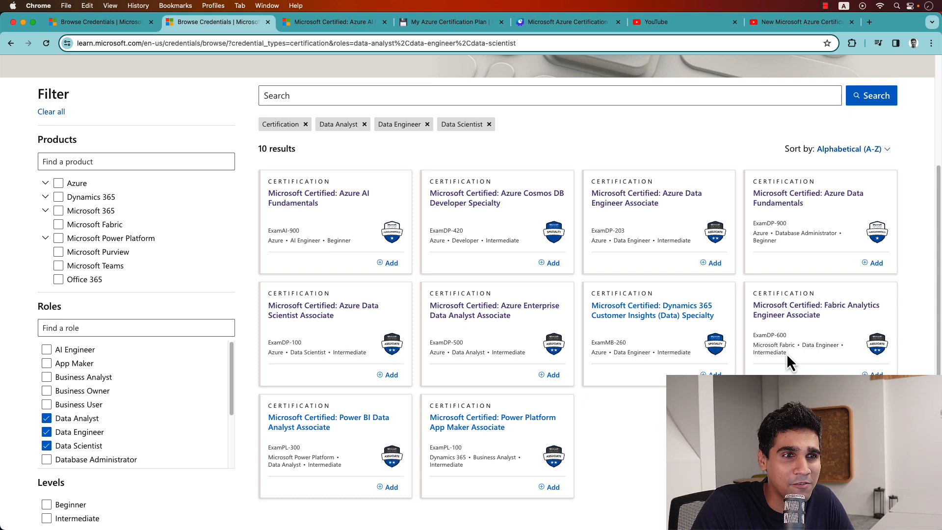
mouse_move(582, 447)
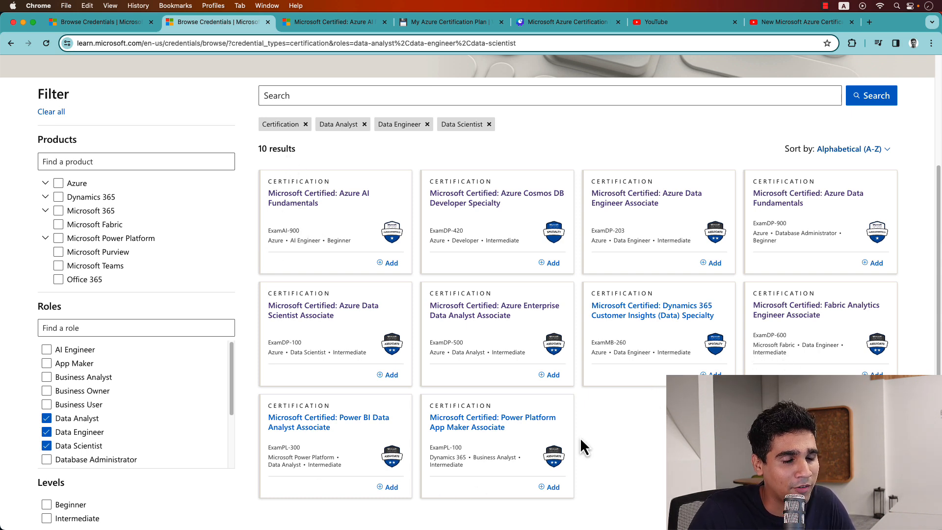
mouse_move(559, 23)
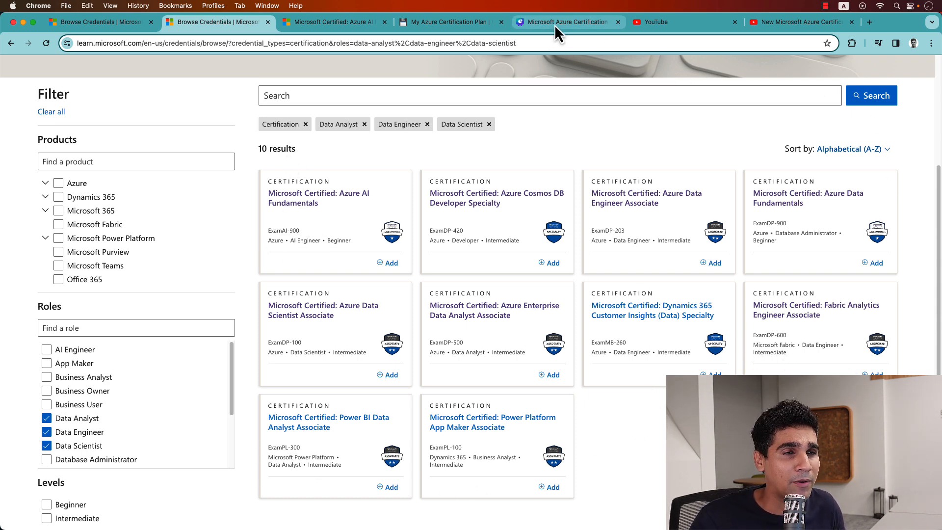
- Switch to the Canva roadmap slides and show page 10 with the data certification badge tree
click(565, 21)
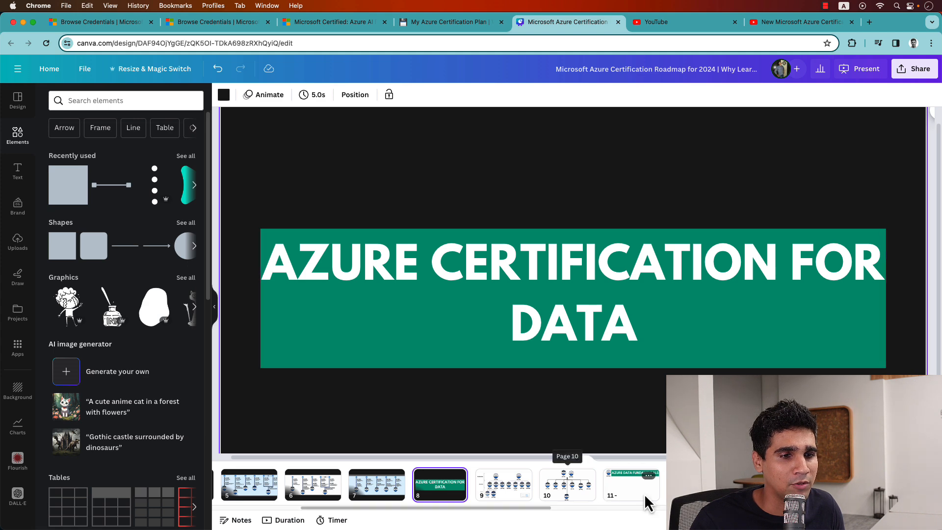
click(566, 484)
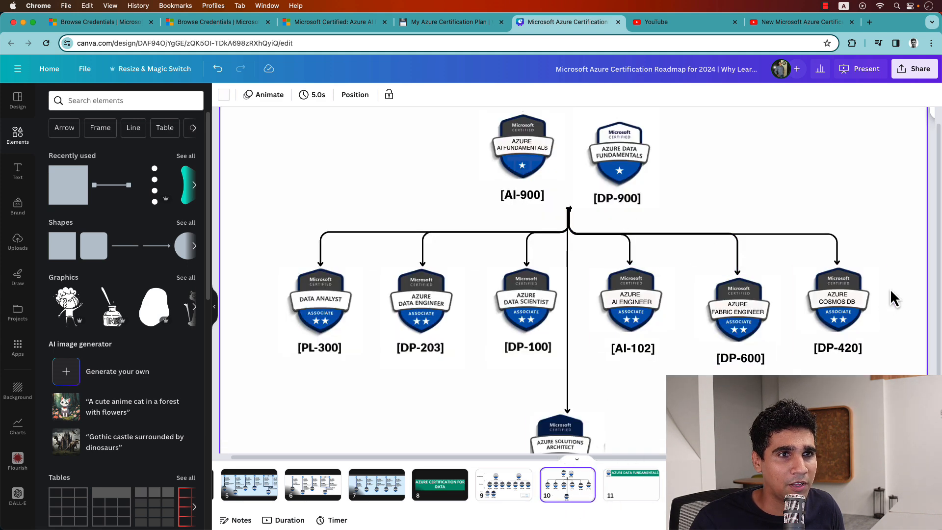
click(859, 68)
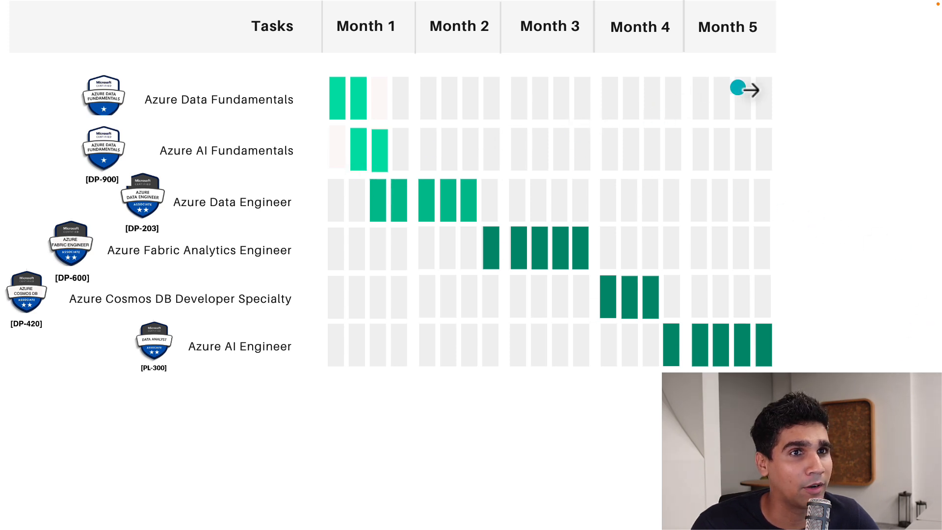
mouse_move(294, 140)
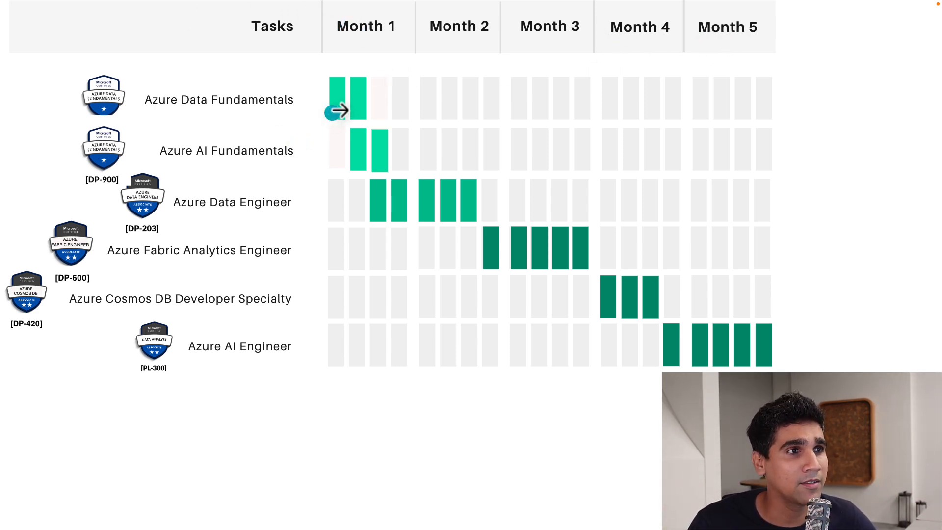
mouse_move(470, 120)
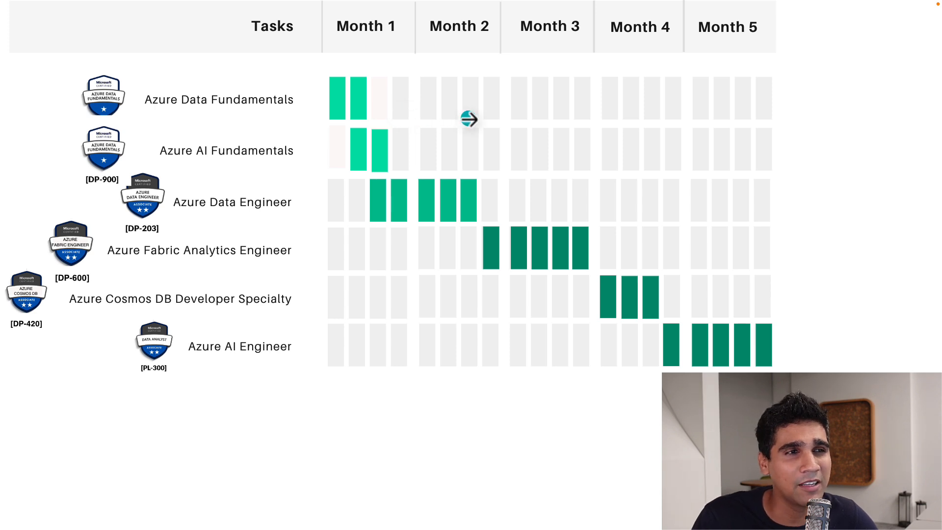
mouse_move(548, 179)
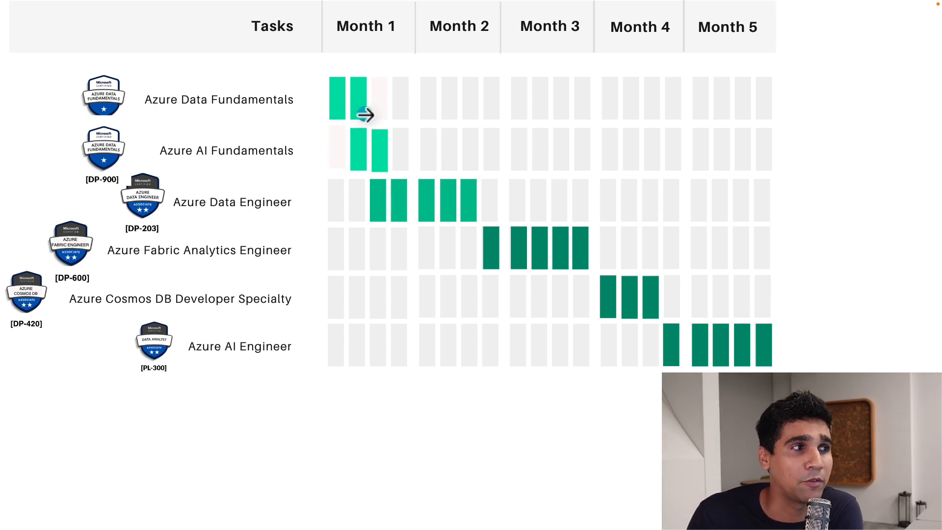
mouse_move(373, 160)
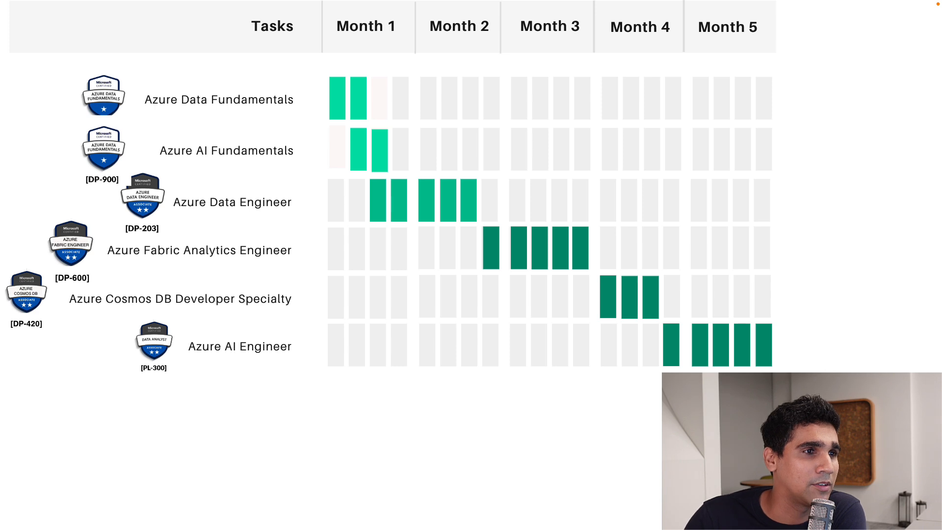
mouse_move(472, 216)
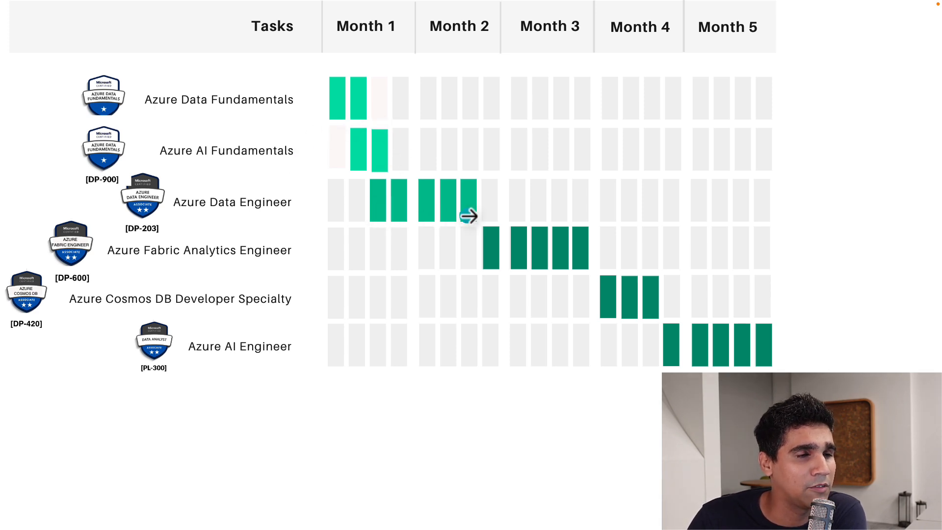
mouse_move(390, 218)
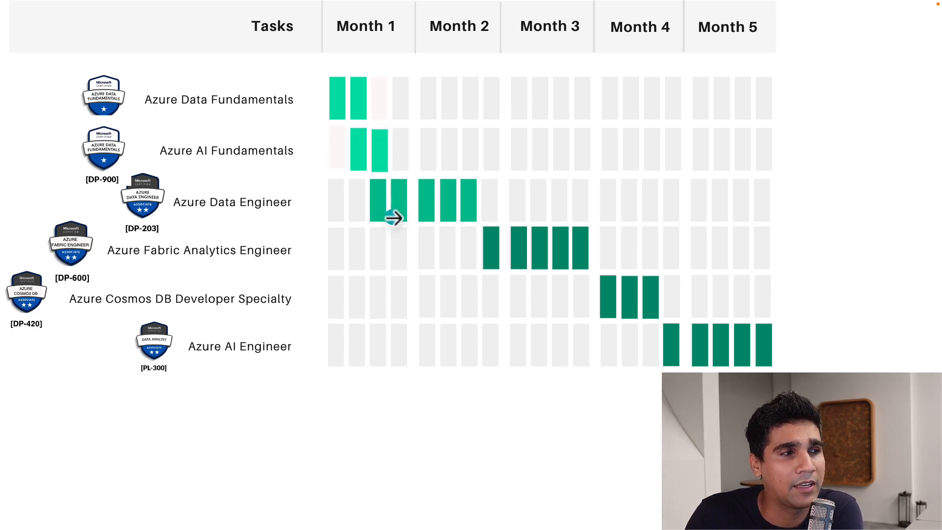
mouse_move(391, 217)
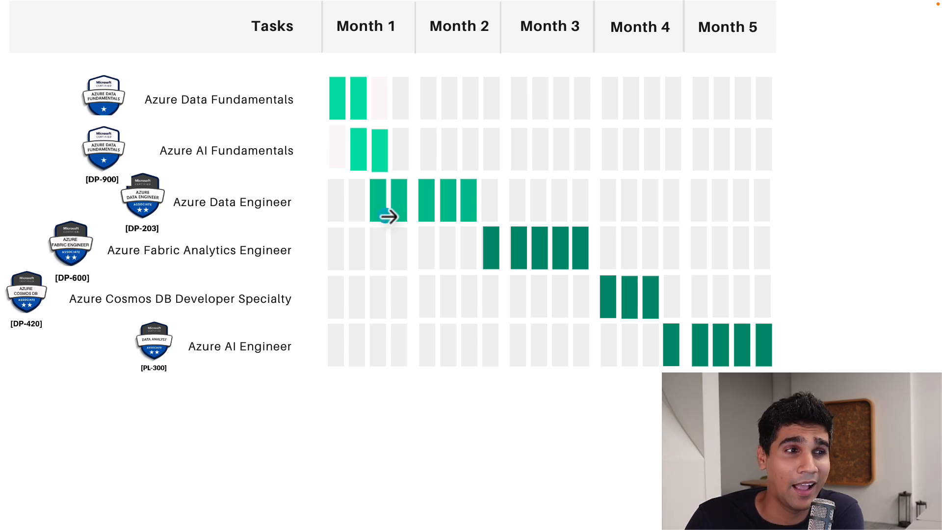
mouse_move(619, 239)
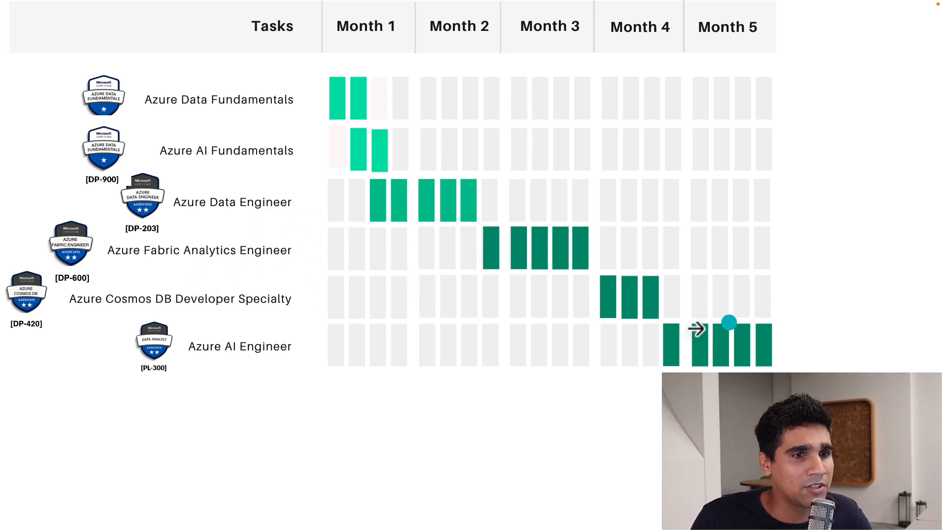
mouse_move(234, 297)
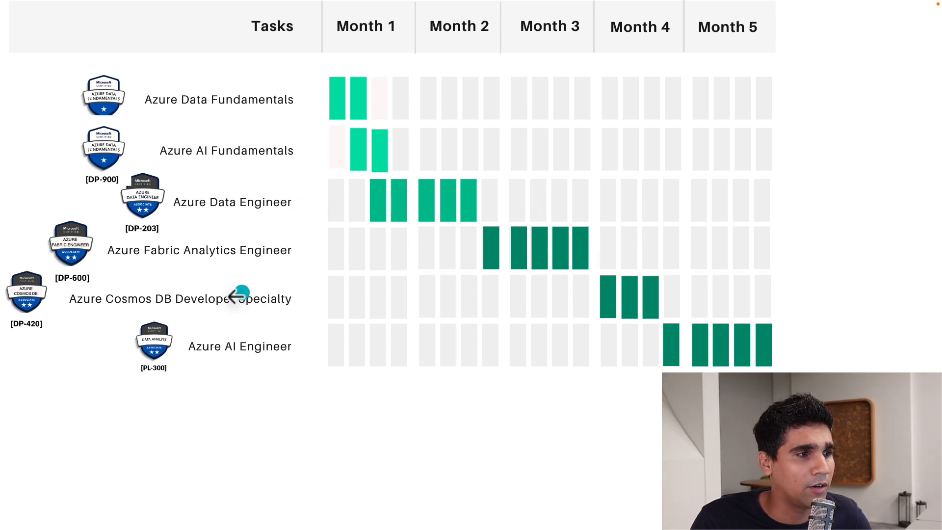
mouse_move(267, 307)
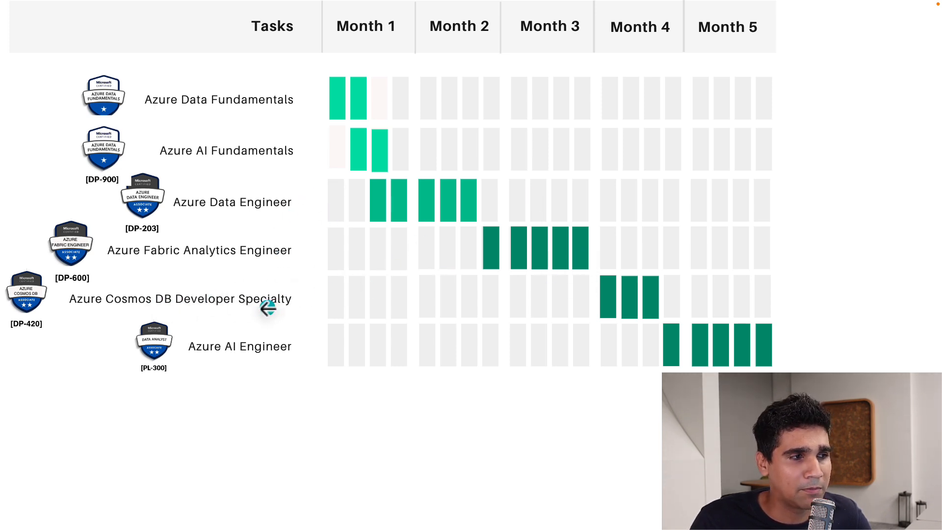
mouse_move(612, 316)
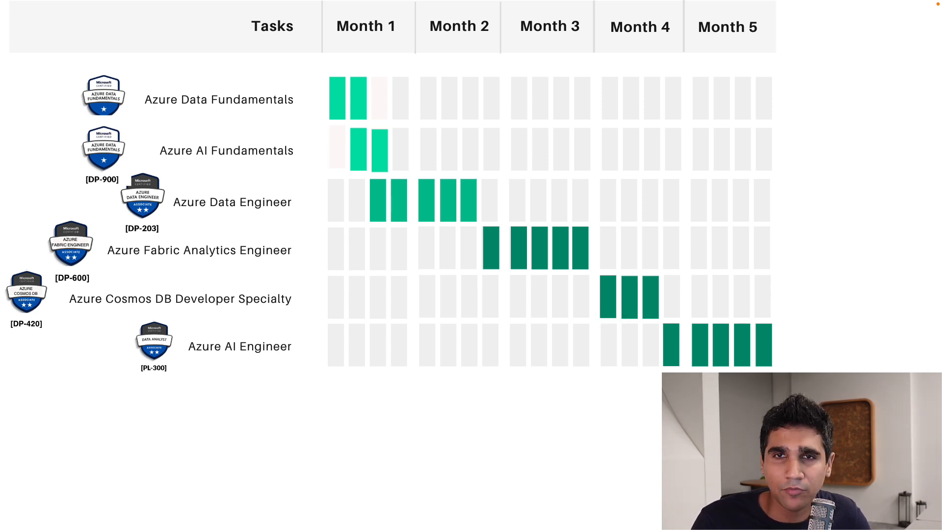
mouse_move(609, 326)
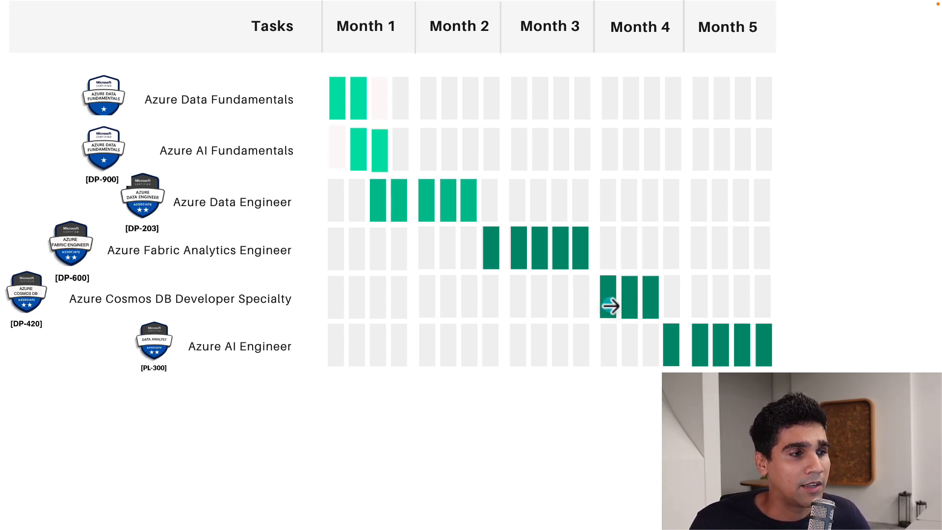
mouse_move(691, 360)
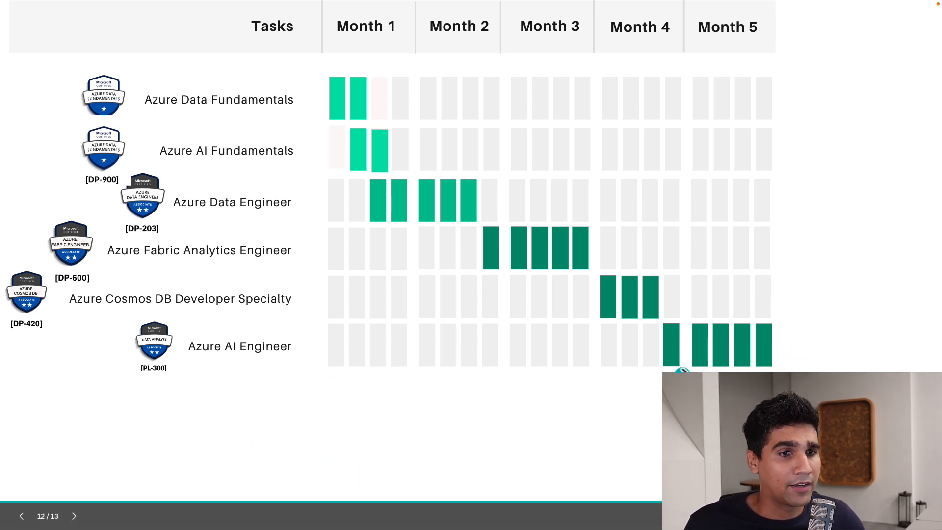
mouse_move(563, 291)
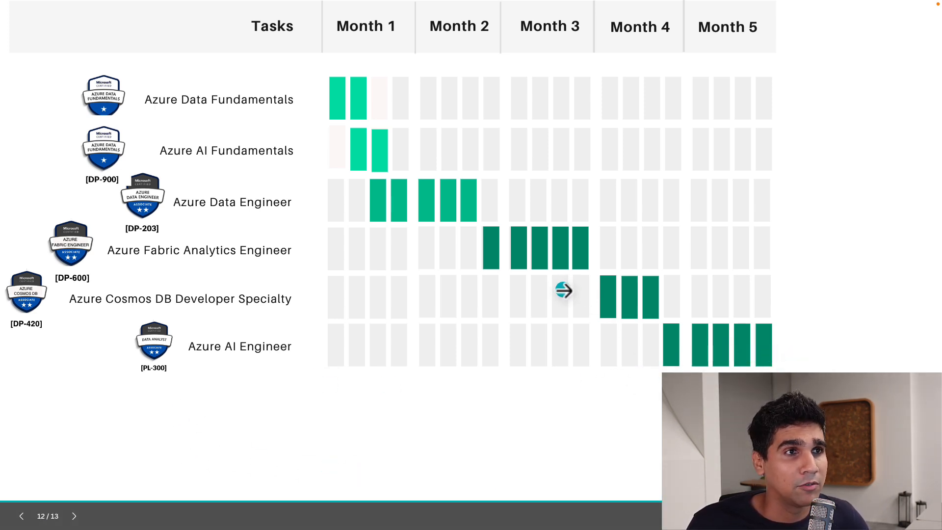
mouse_move(402, 200)
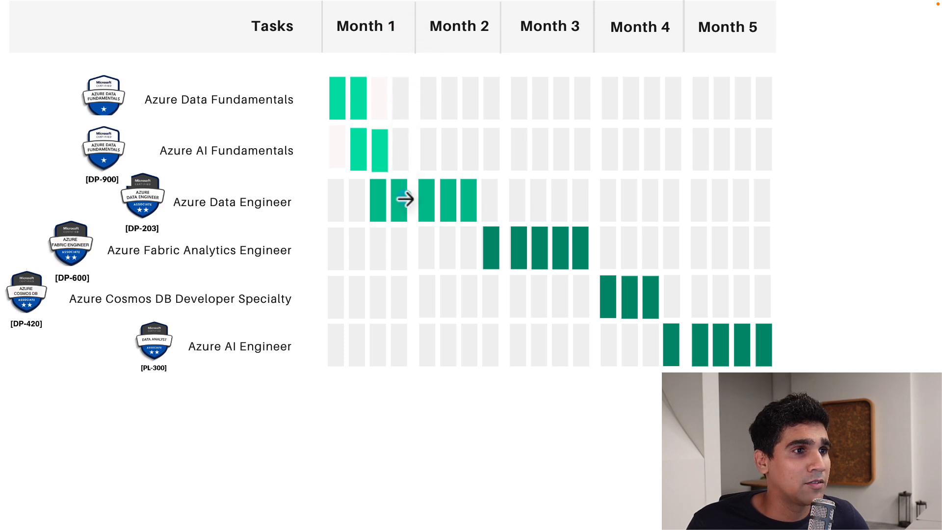
mouse_move(390, 167)
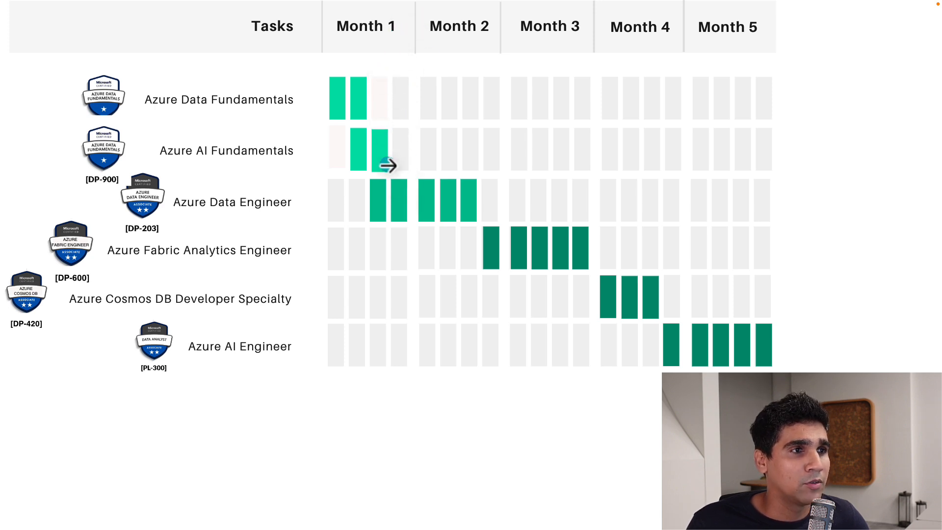
mouse_move(384, 216)
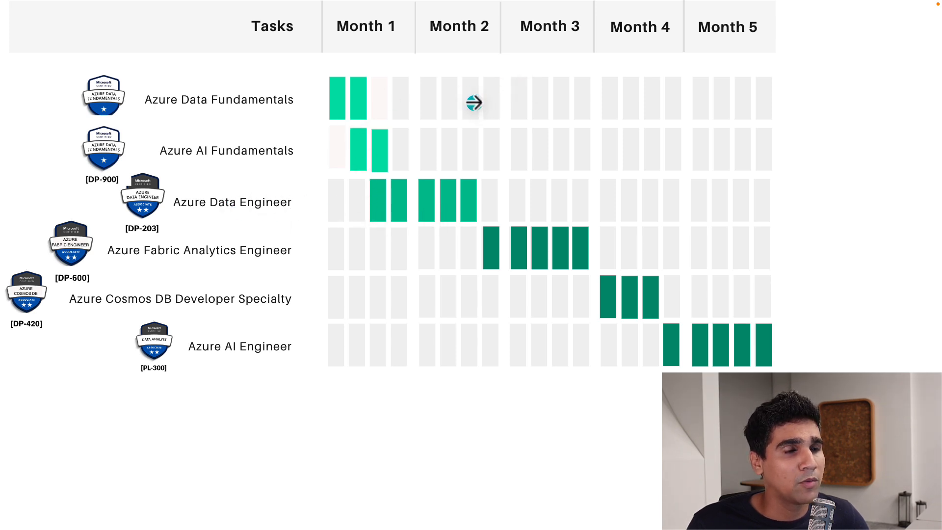
mouse_move(502, 250)
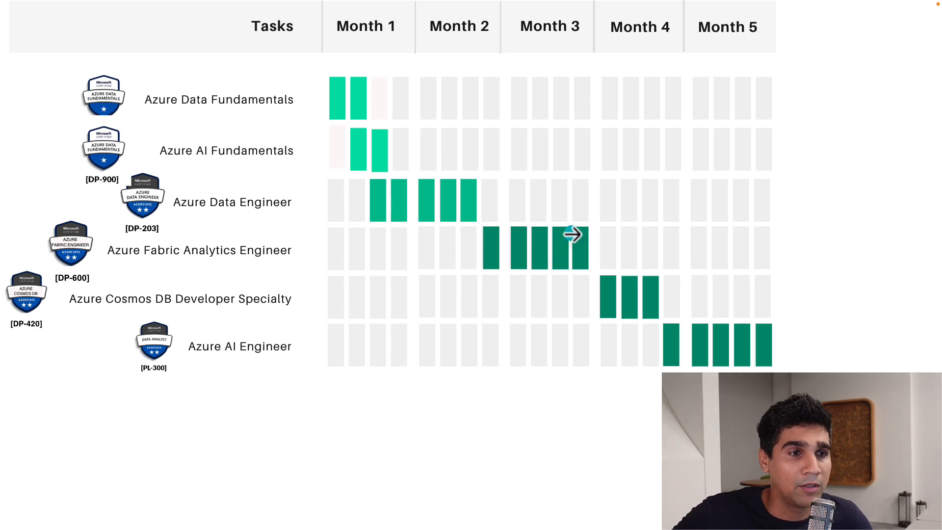
mouse_move(571, 235)
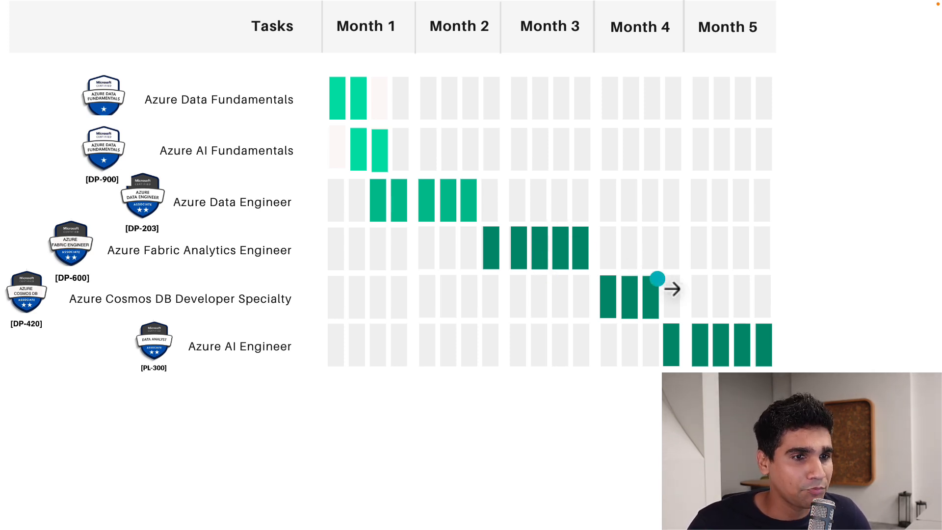
mouse_move(622, 309)
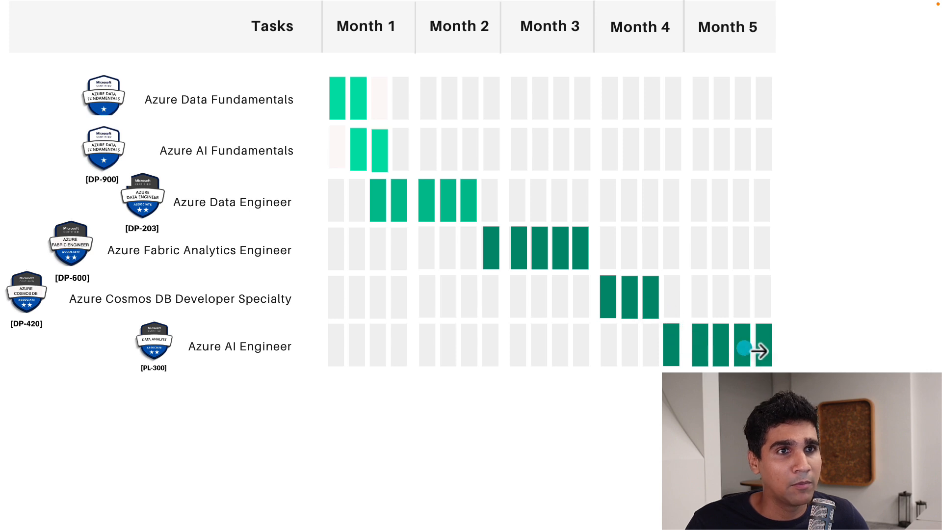
mouse_move(280, 370)
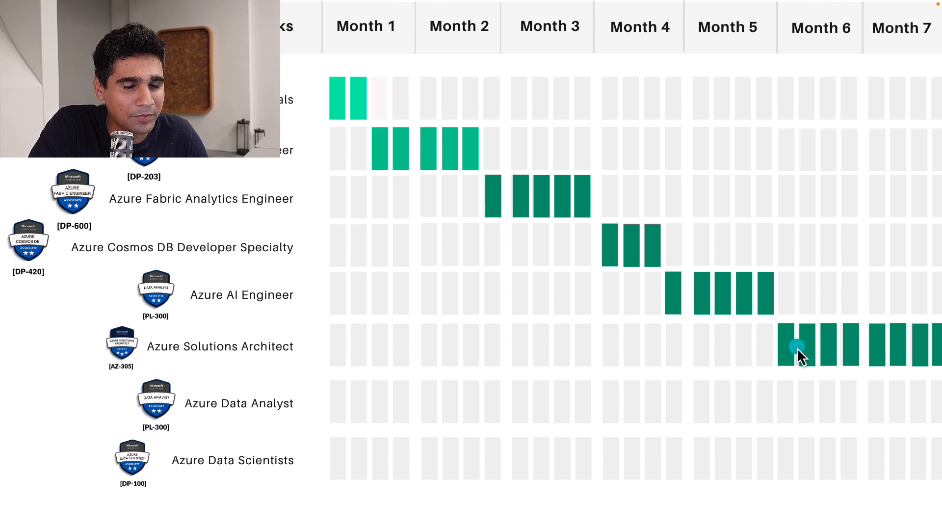
mouse_move(928, 373)
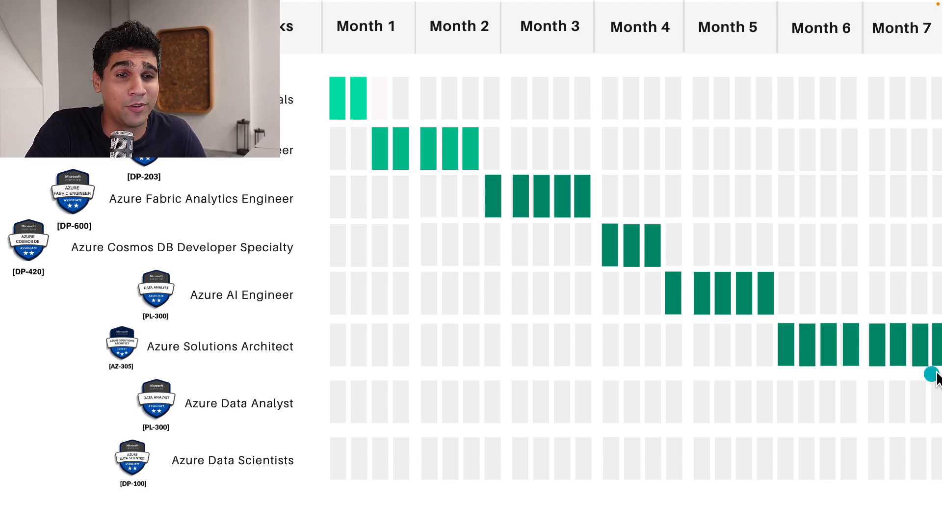
mouse_move(894, 150)
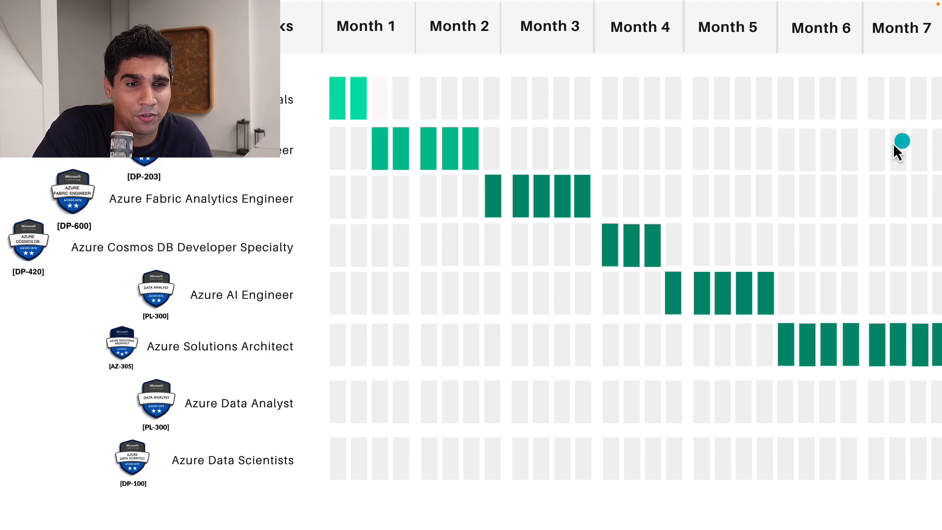
mouse_move(223, 472)
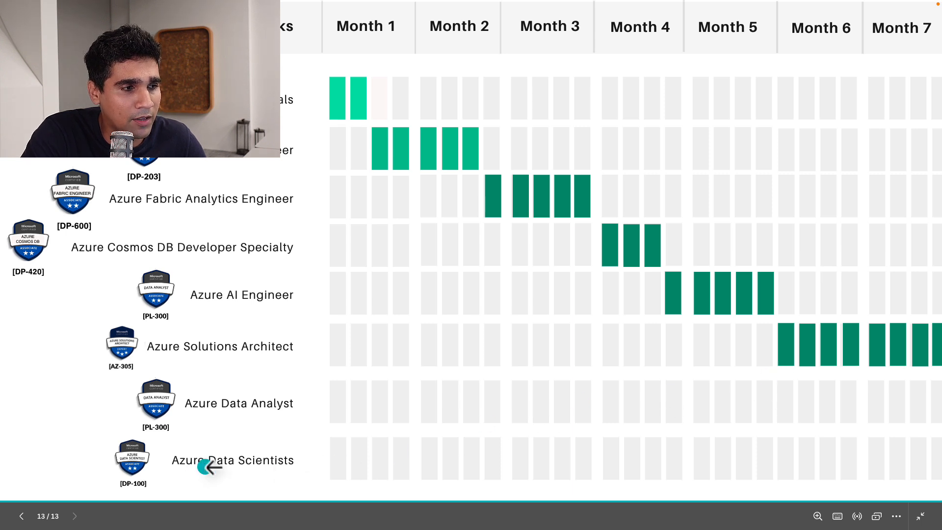
mouse_move(834, 350)
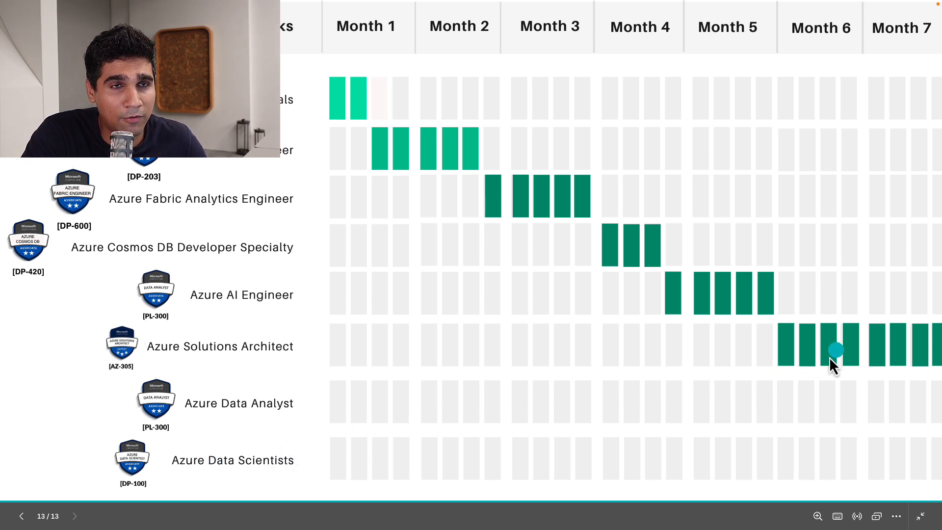